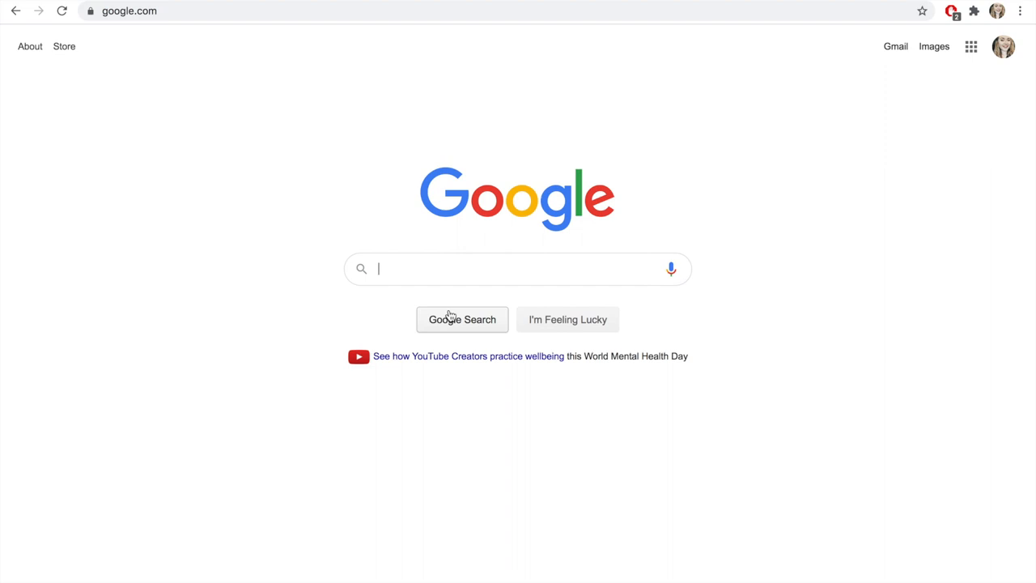
Search Google for 'Led Zeppelin Logo' and preview the logo showing the four ZOSO symbols.
{"action": "type", "text": "L"}
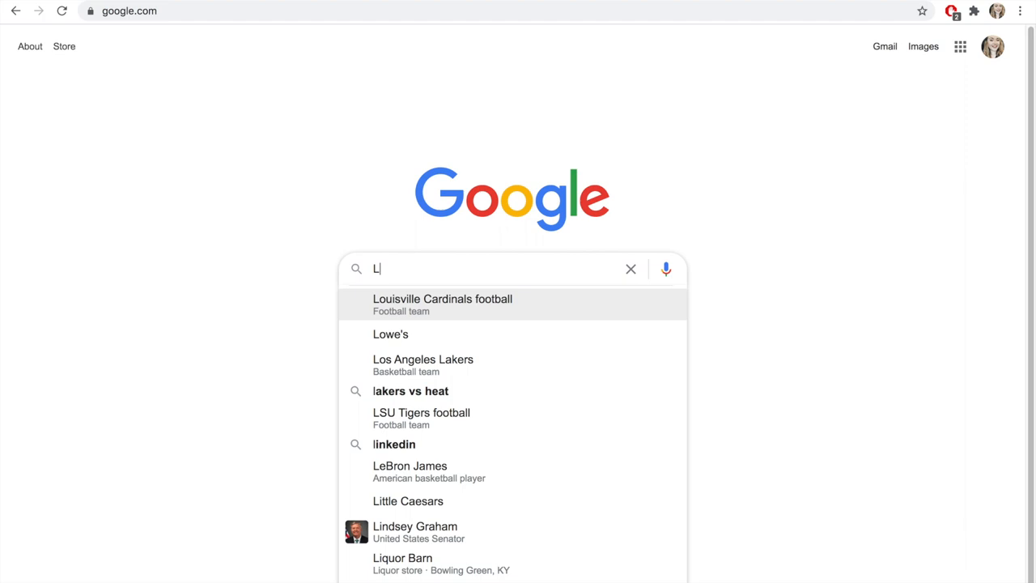
{"action": "type", "text": "ed Zeppelin Logo"}
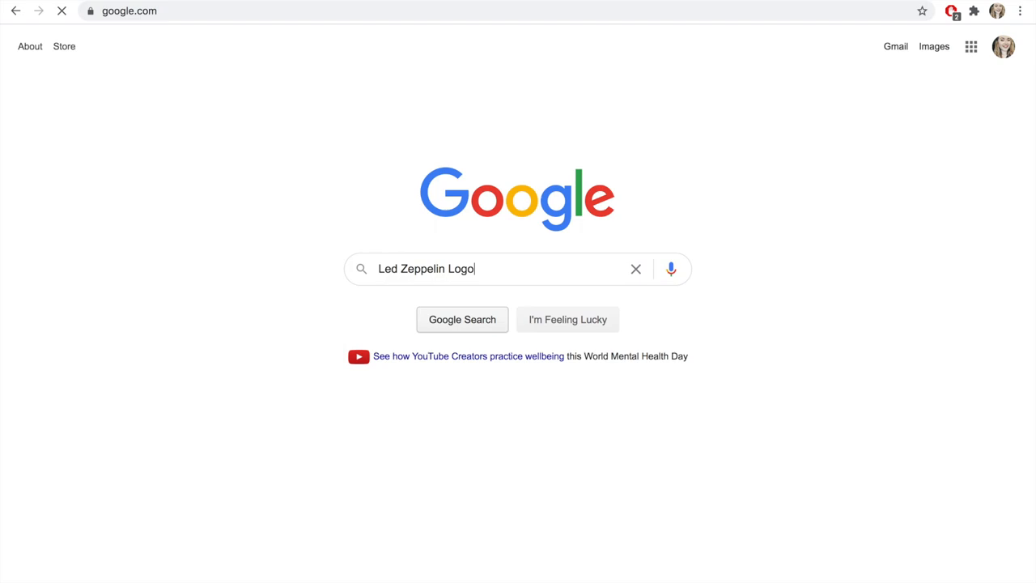
{"action": "left_click", "coordinate": [463, 319]}
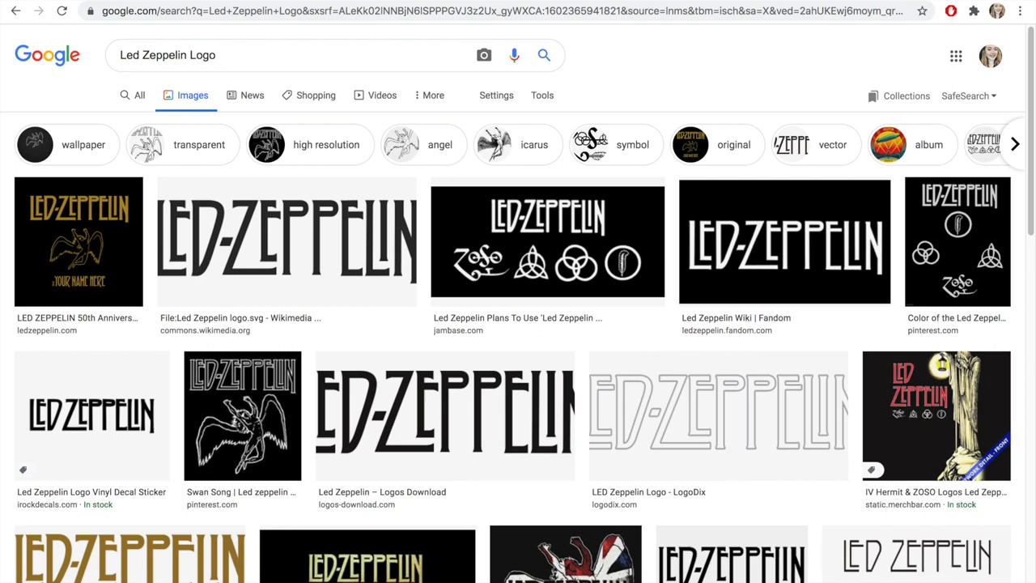
{"action": "left_click", "coordinate": [91, 493]}
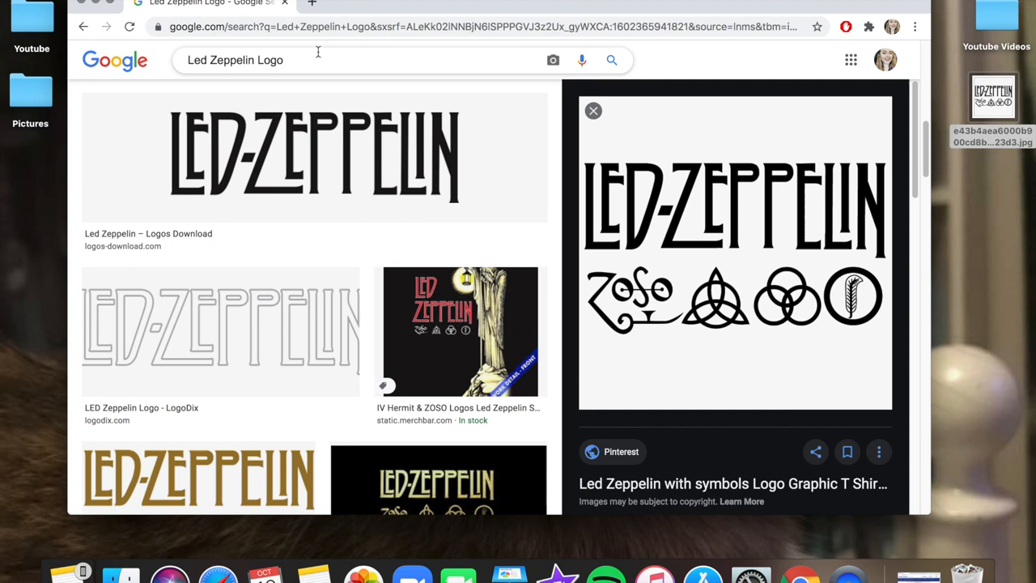
Search Google Images for 'the black keys logo', replacing the previous search text.
{"action": "type", "text": "the black keys logo"}
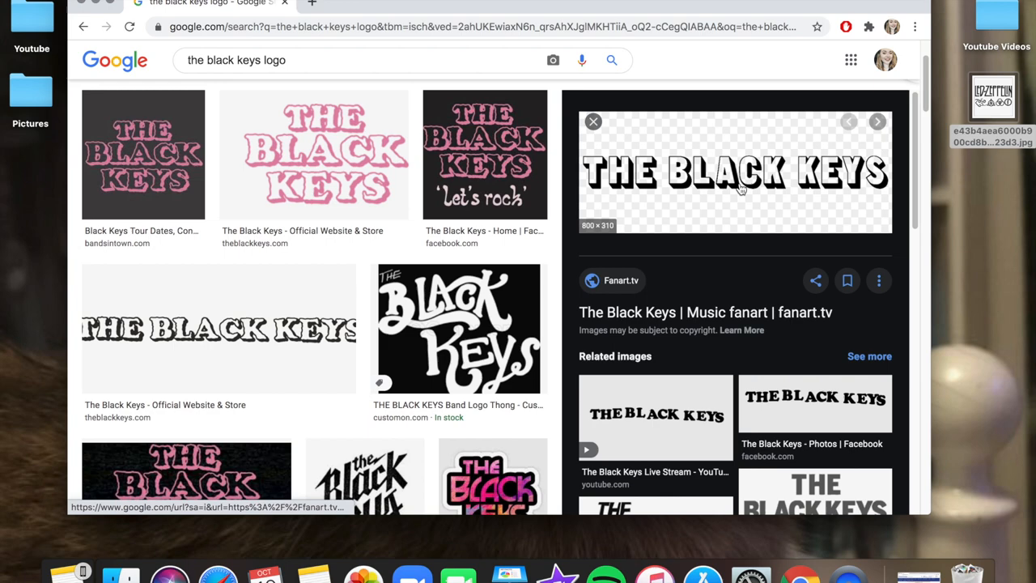
{"action": "triple_click", "coordinate": [236, 59]}
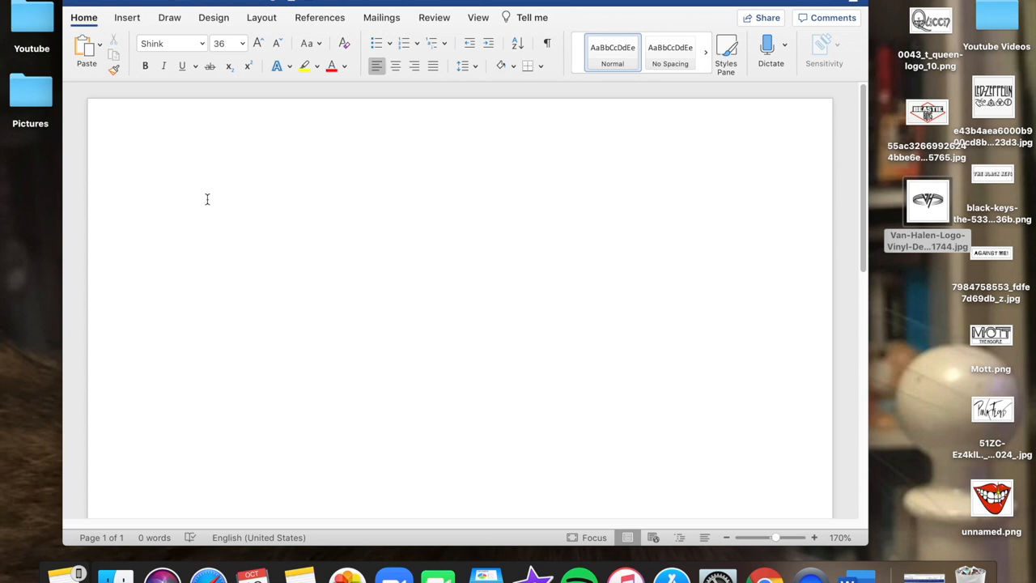
{"action": "mouse_move", "coordinate": [189, 194]}
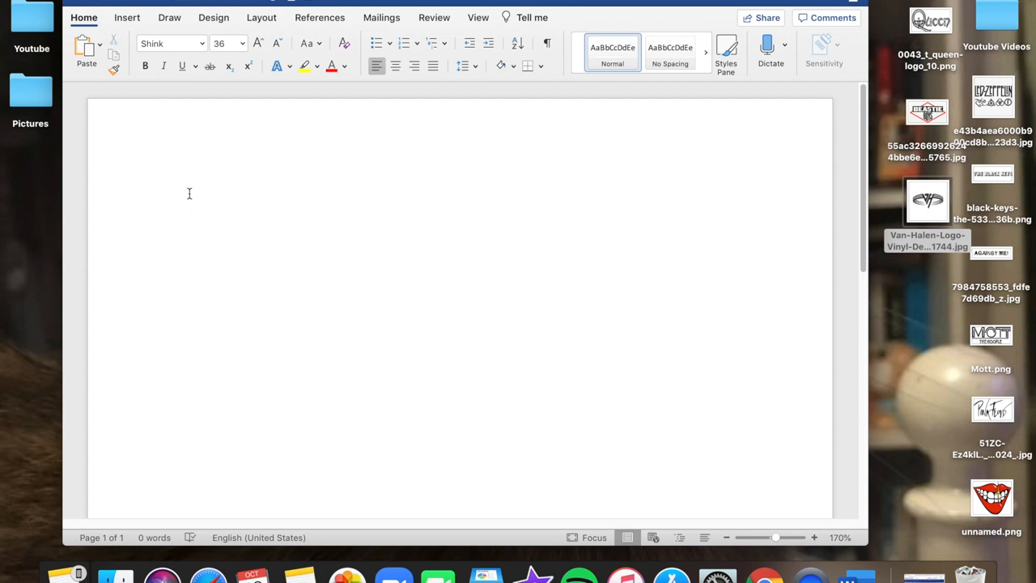
Write 'Wallows' in a decorative script font at size 36 in the Word document.
{"action": "type", "text": "Wallows"}
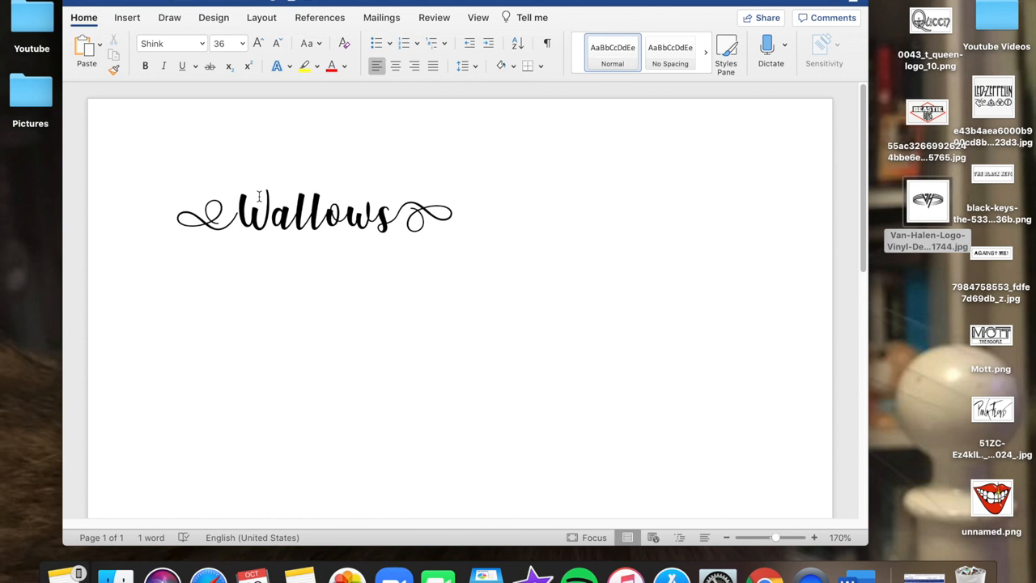
{"action": "left_click", "coordinate": [453, 214]}
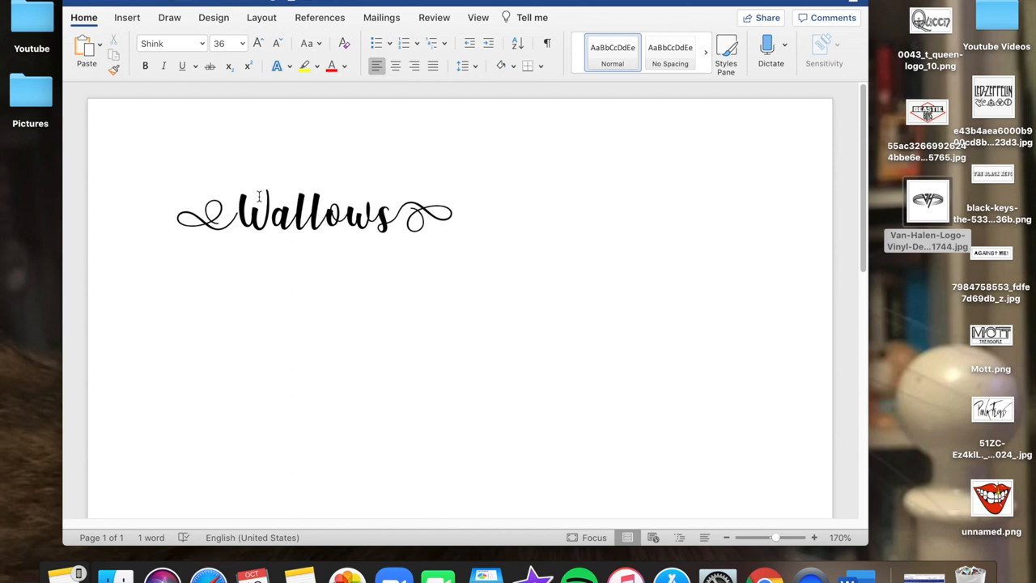
{"action": "left_click", "coordinate": [453, 217]}
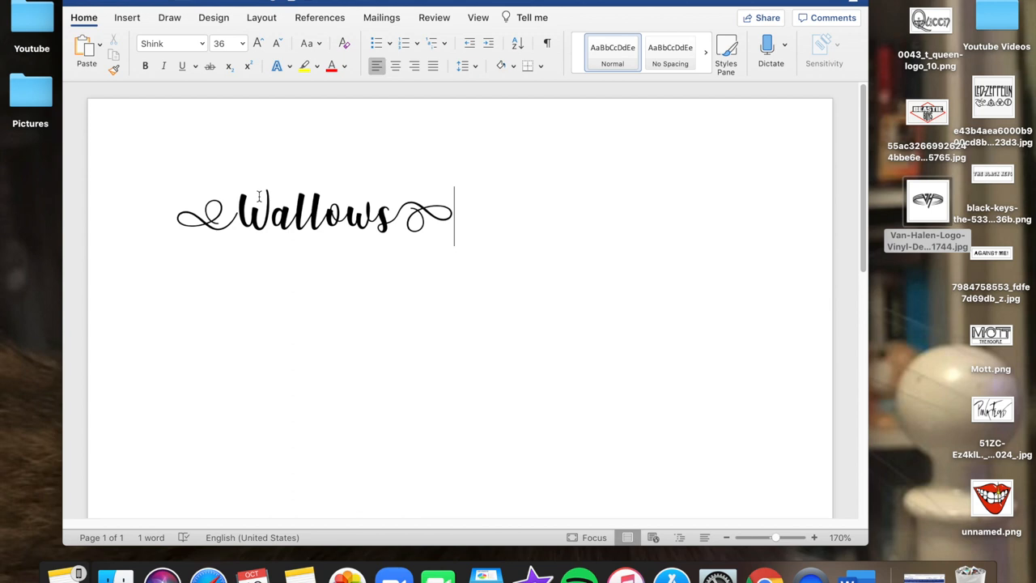
{"action": "mouse_move", "coordinate": [463, 216]}
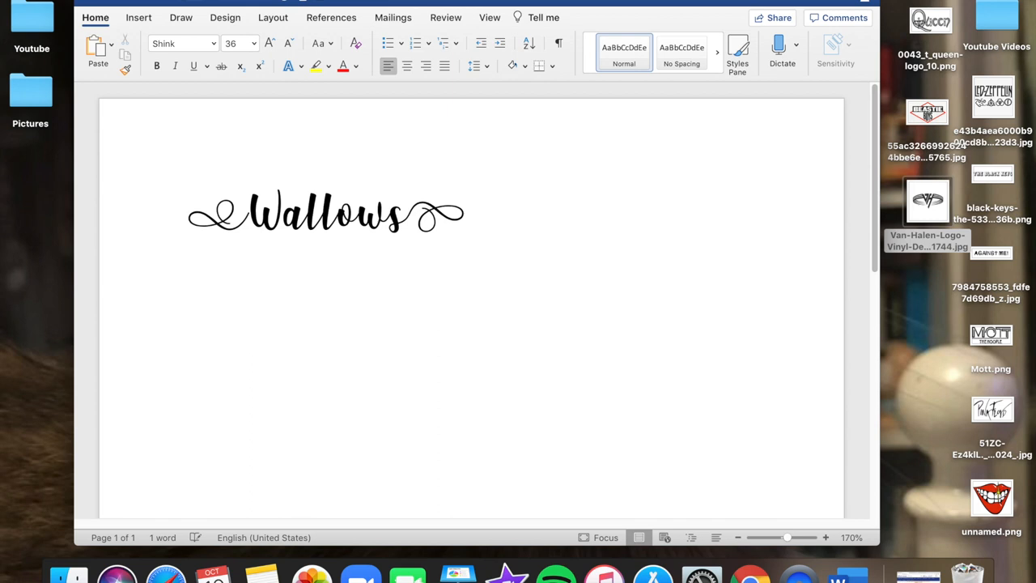
Drag the Queen logo from the desktop into the document and place it just below 'Wallows'.
{"action": "left_click", "coordinate": [186, 335]}
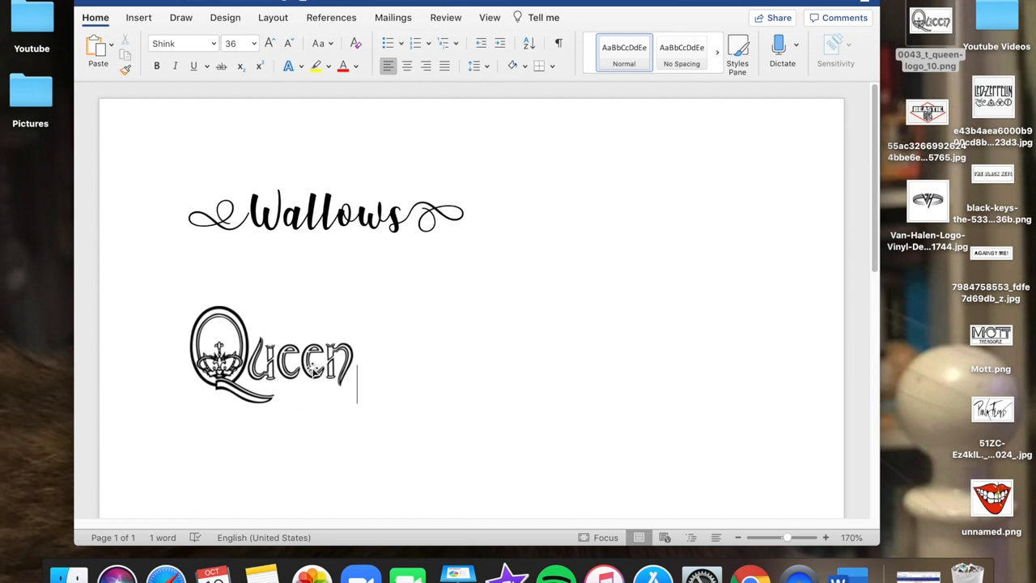
{"action": "left_click_drag", "start_coordinate": [272, 353], "coordinate": [369, 210]}
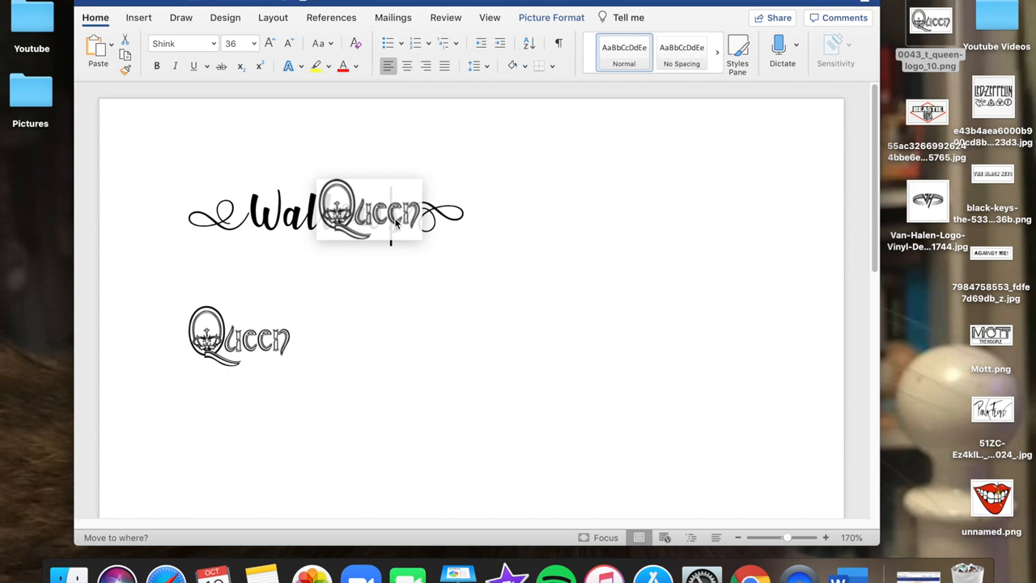
{"action": "left_click_drag", "start_coordinate": [369, 209], "coordinate": [240, 276]}
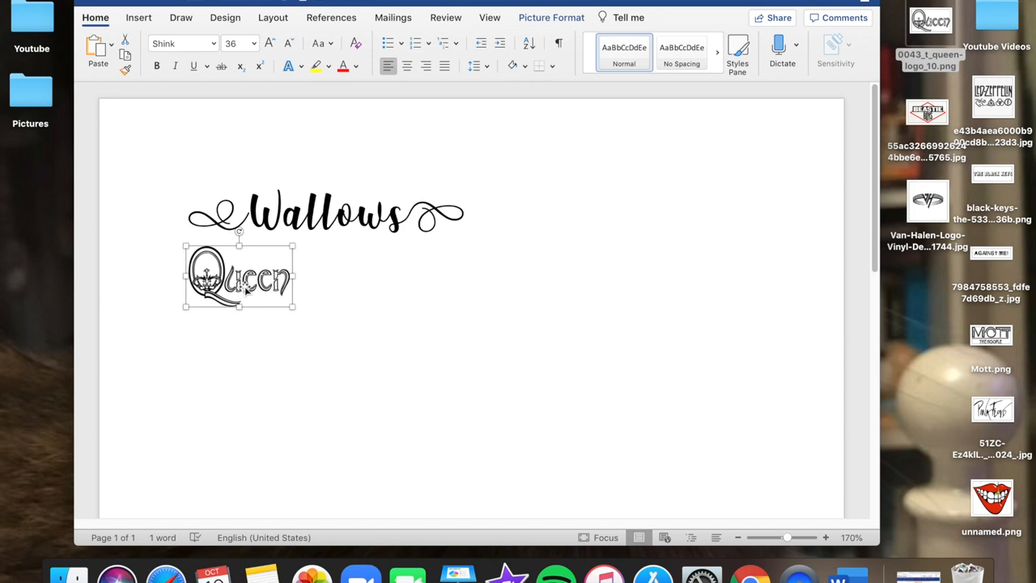
{"action": "key", "text": "delete"}
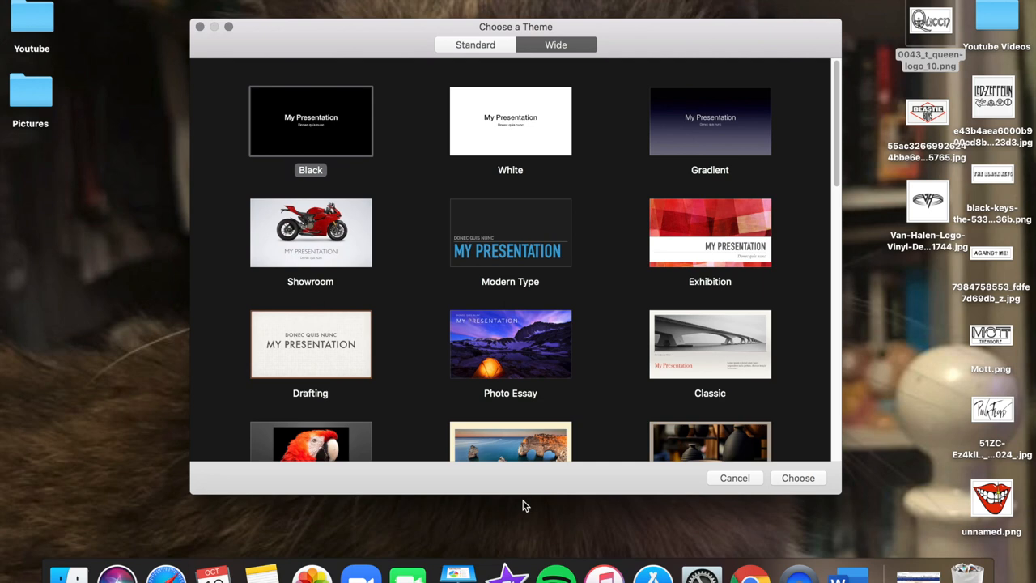
Start a new presentation with the White theme and select the empty title placeholder for removal.
{"action": "left_click", "coordinate": [797, 477]}
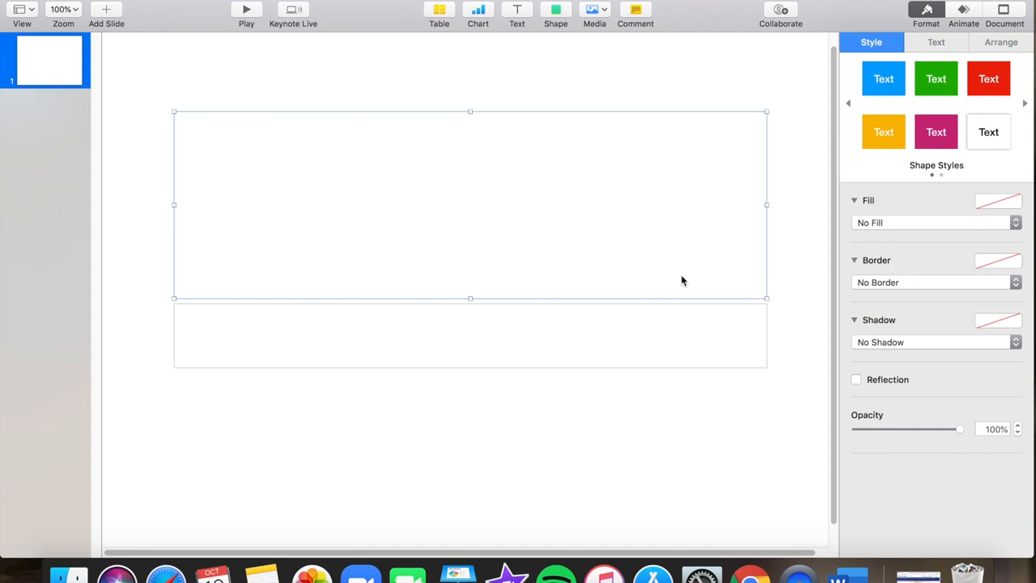
{"action": "left_click", "coordinate": [63, 9]}
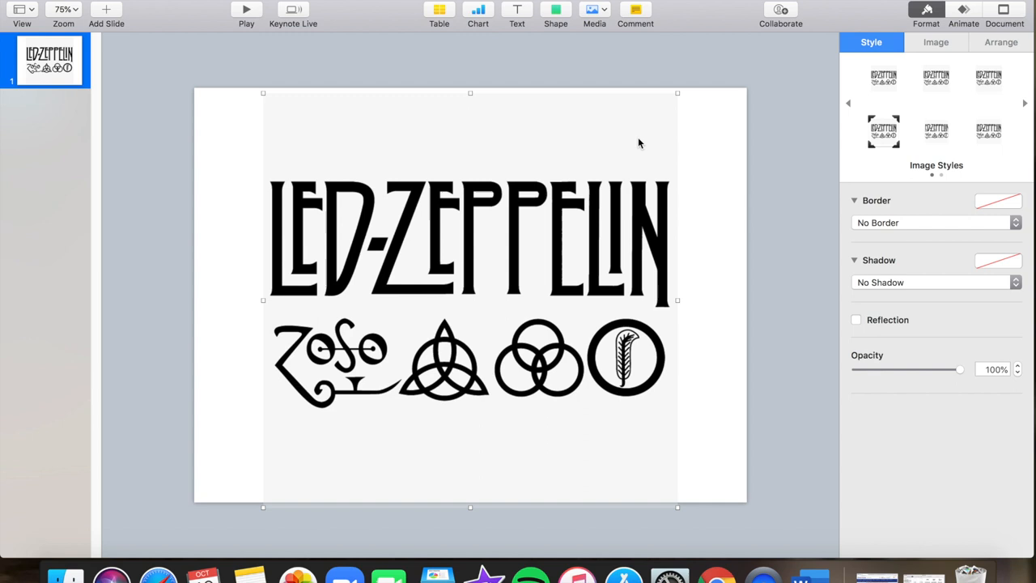
Make the Led Zeppelin logo's white background transparent with Instant Alpha and mask it down to the symbols.
{"action": "left_click", "coordinate": [935, 186]}
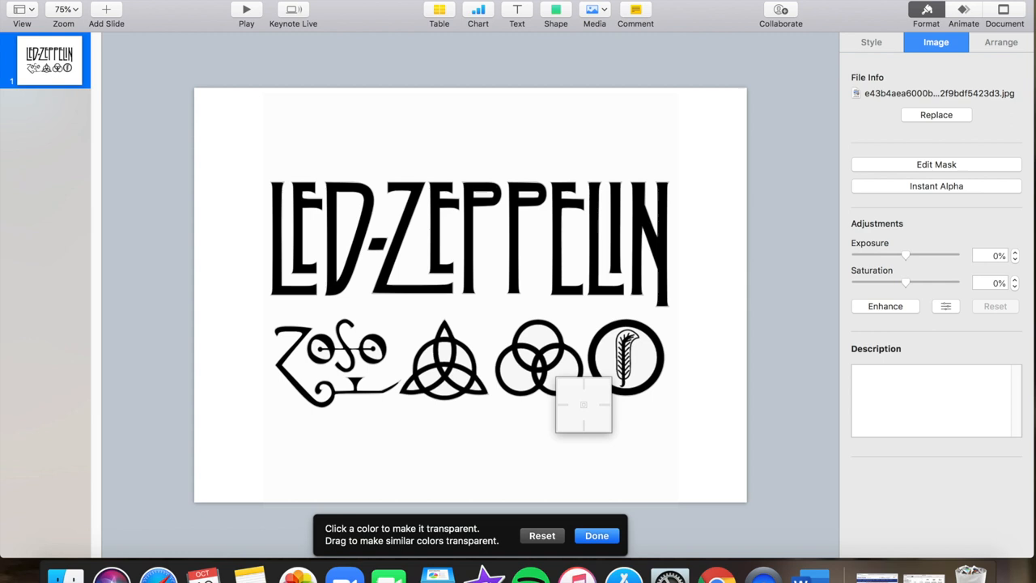
{"action": "left_click", "coordinate": [595, 534]}
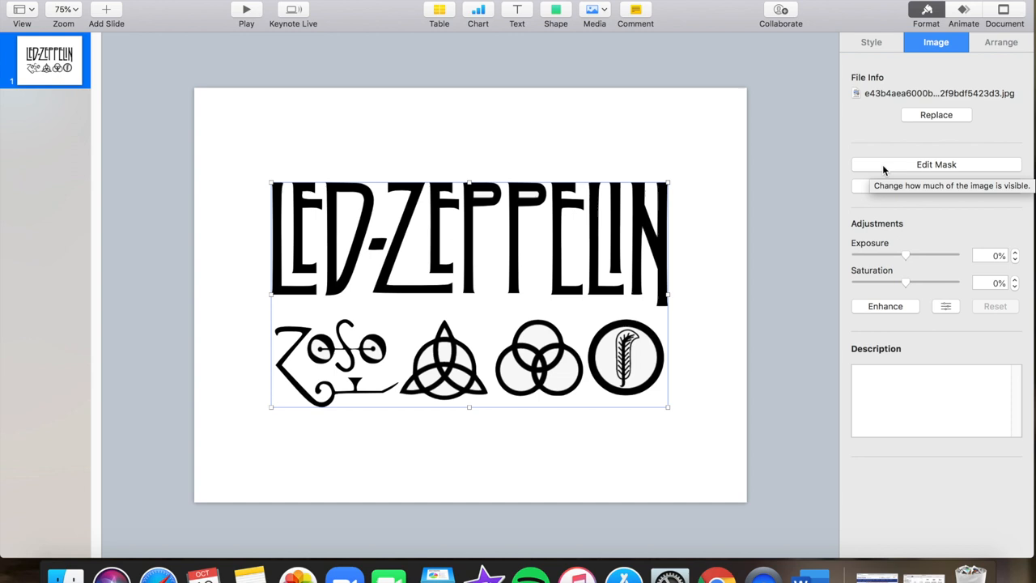
{"action": "left_click", "coordinate": [936, 165]}
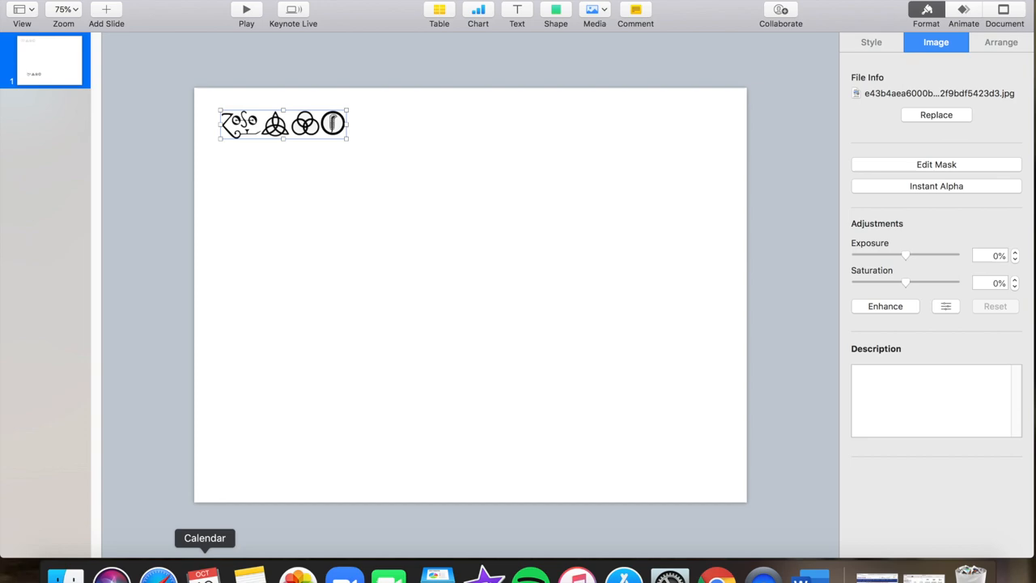
{"action": "left_click", "coordinate": [935, 113]}
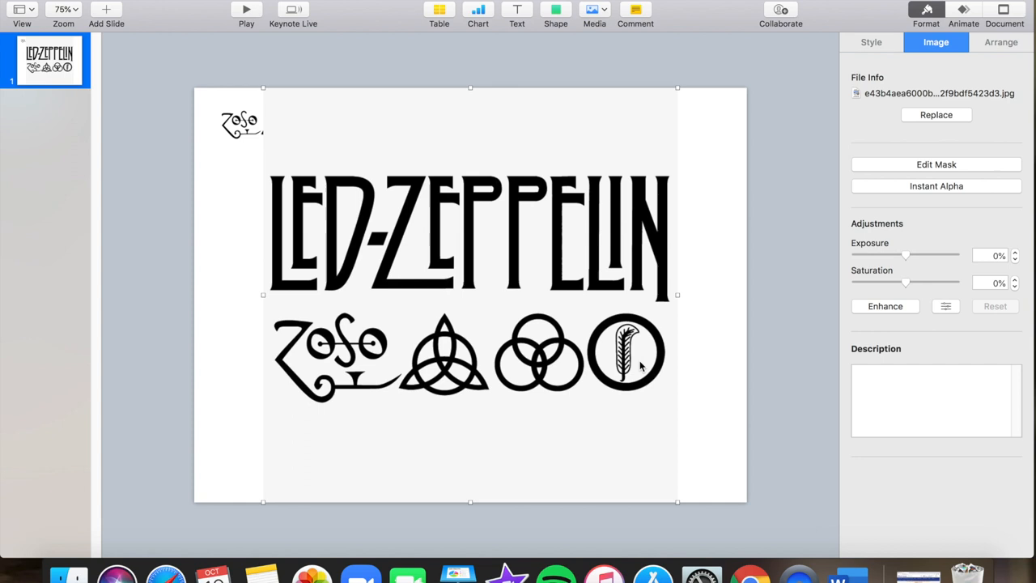
Select the full Led Zeppelin logo and resize the Van Halen logo within its crop mask.
{"action": "left_click", "coordinate": [936, 184]}
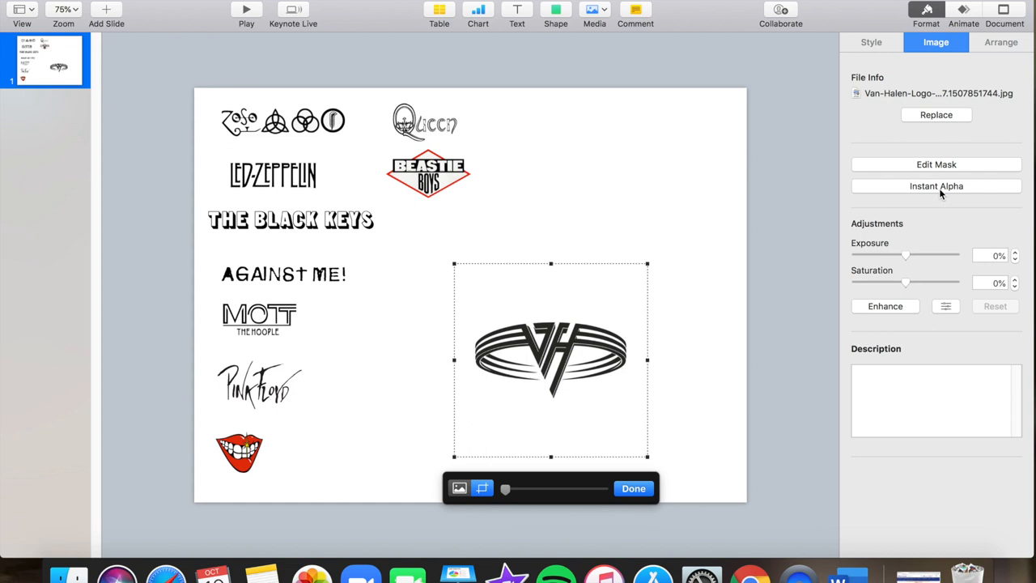
{"action": "left_click_drag", "start_coordinate": [505, 488], "coordinate": [569, 489]}
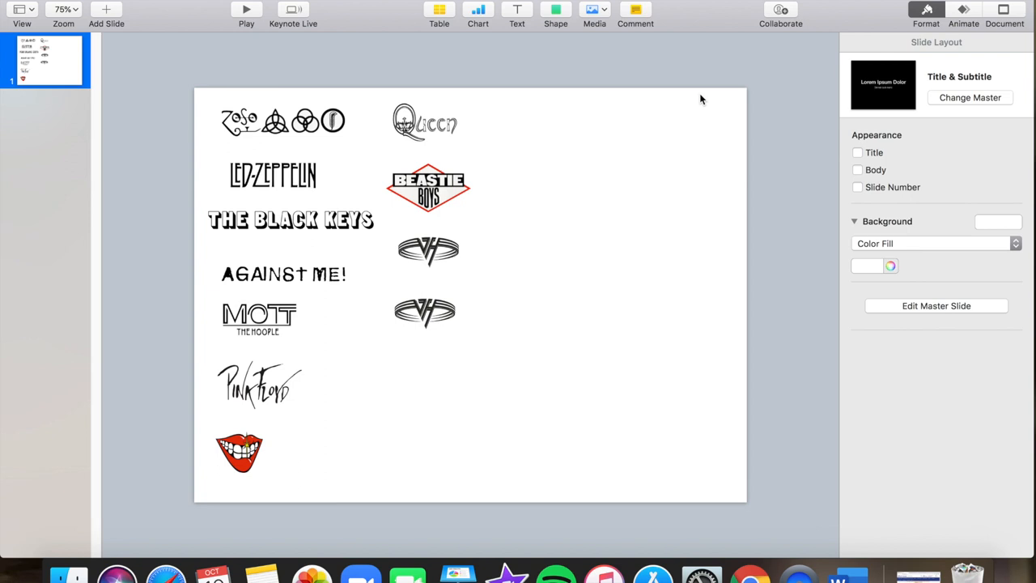
{"action": "mouse_move", "coordinate": [714, 225]}
{"action": "type", "text": "File Lables"}
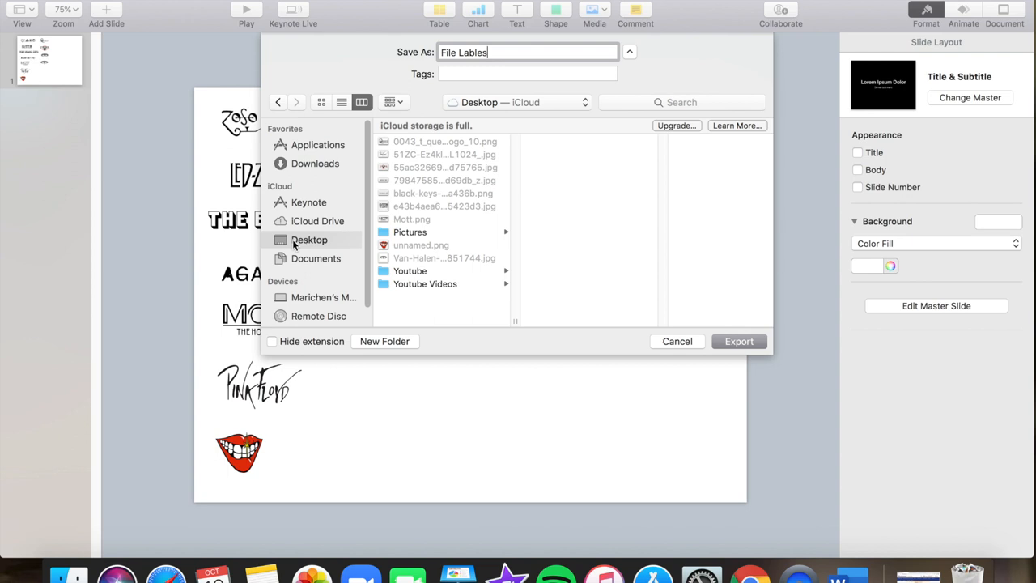
Export the slide as images named 'File Lables' into the Documents folder.
{"action": "left_click", "coordinate": [316, 259]}
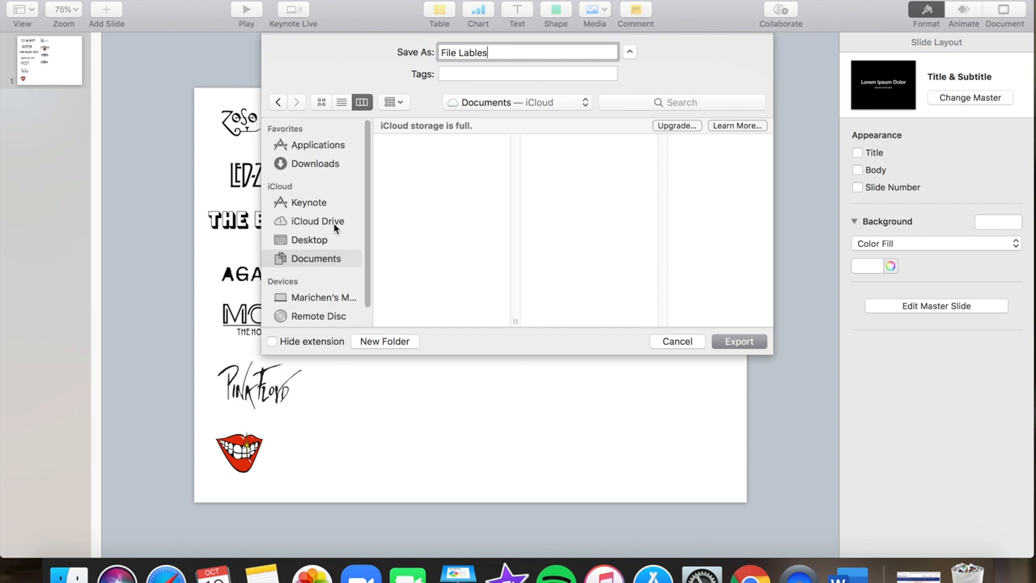
{"action": "left_click", "coordinate": [738, 340]}
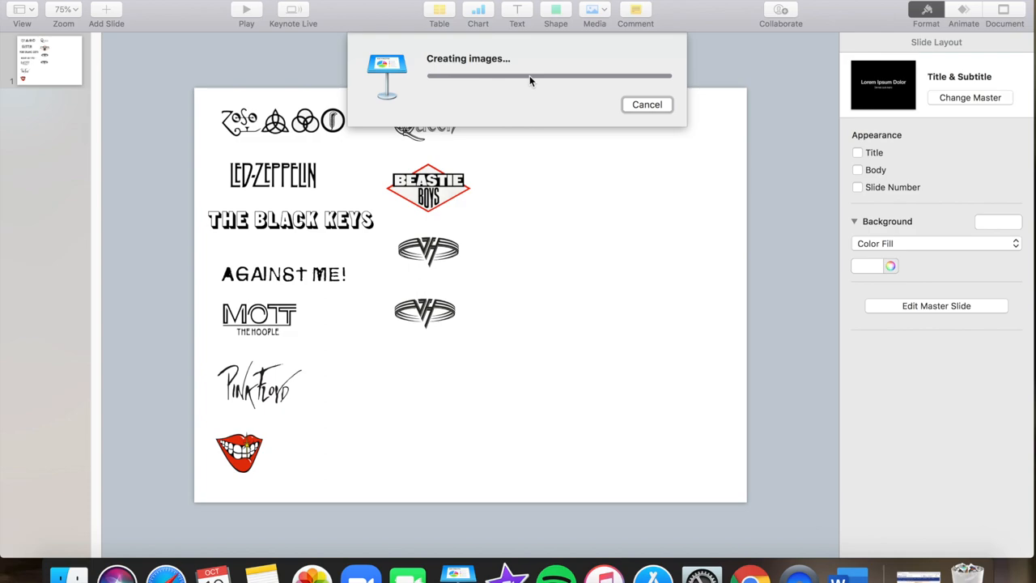